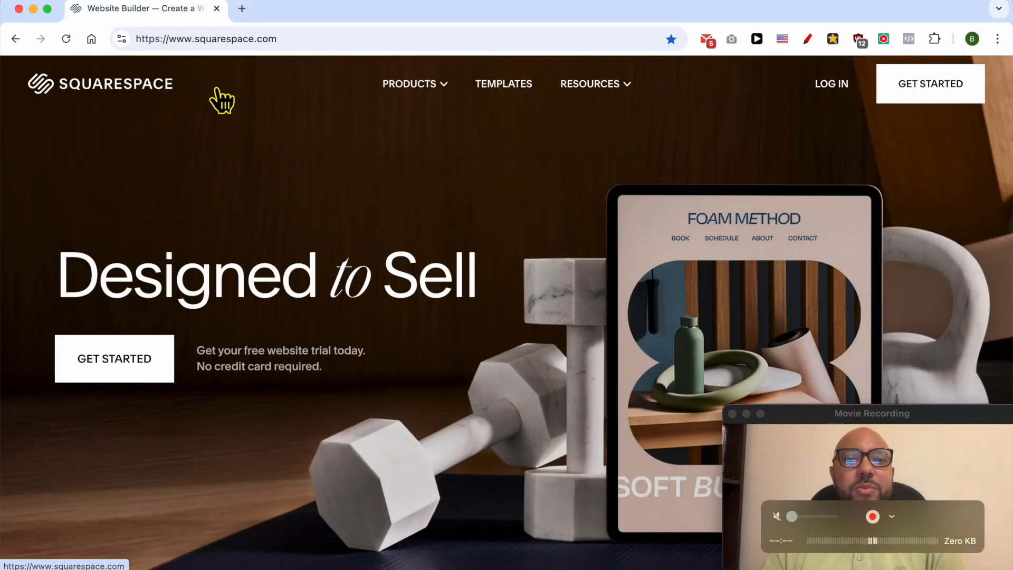
Sign in to Squarespace from the home page with the autofilled saved email and password.
{"action": "left_click", "coordinate": [831, 83]}
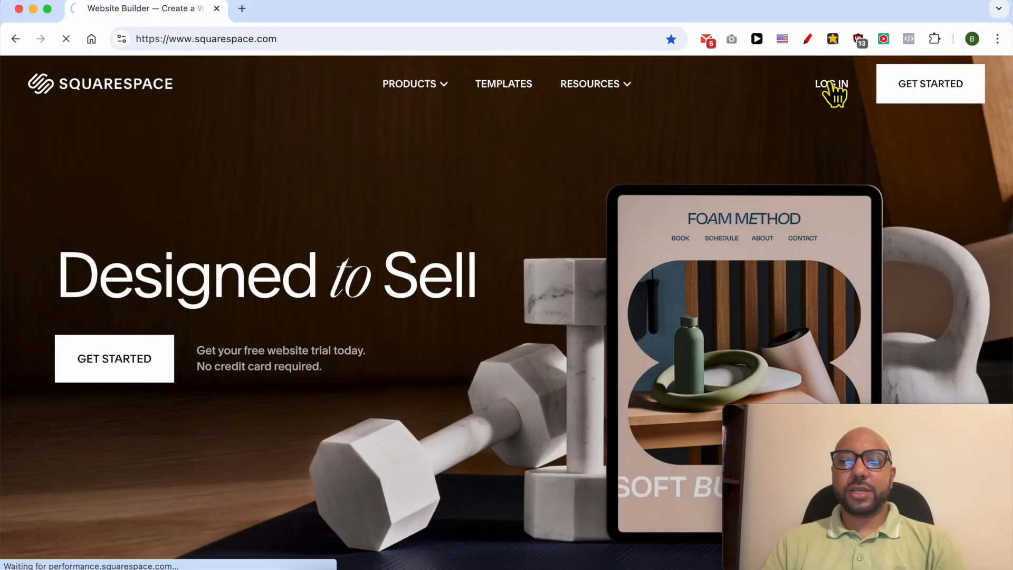
{"action": "left_click", "coordinate": [832, 84]}
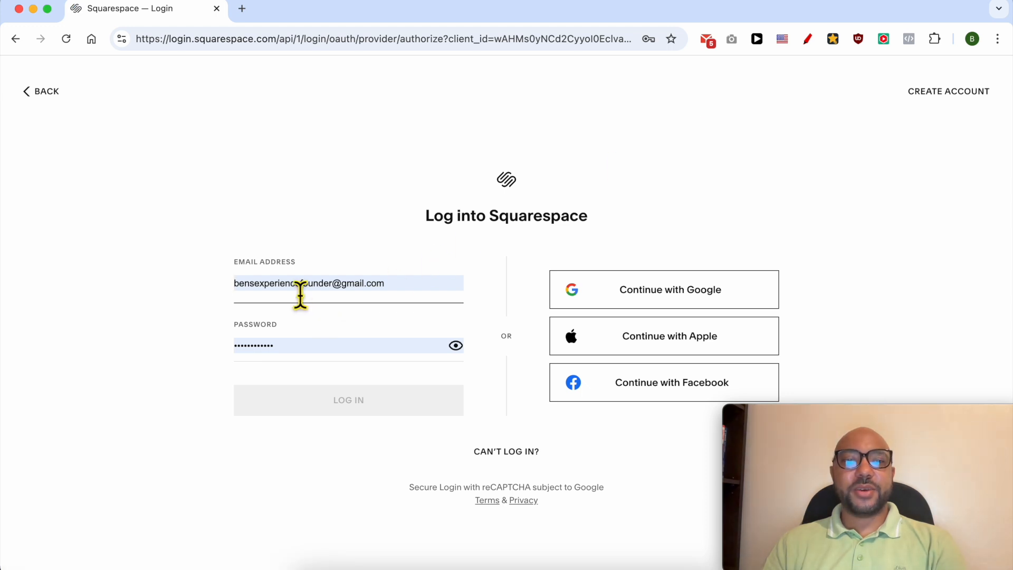
{"action": "left_click", "coordinate": [348, 399]}
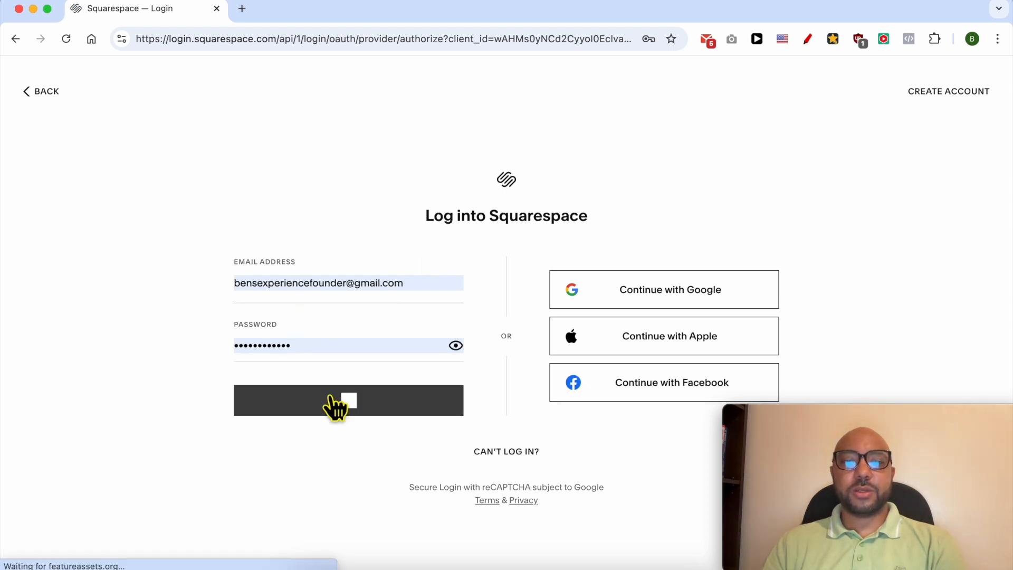
{"action": "left_click", "coordinate": [348, 400]}
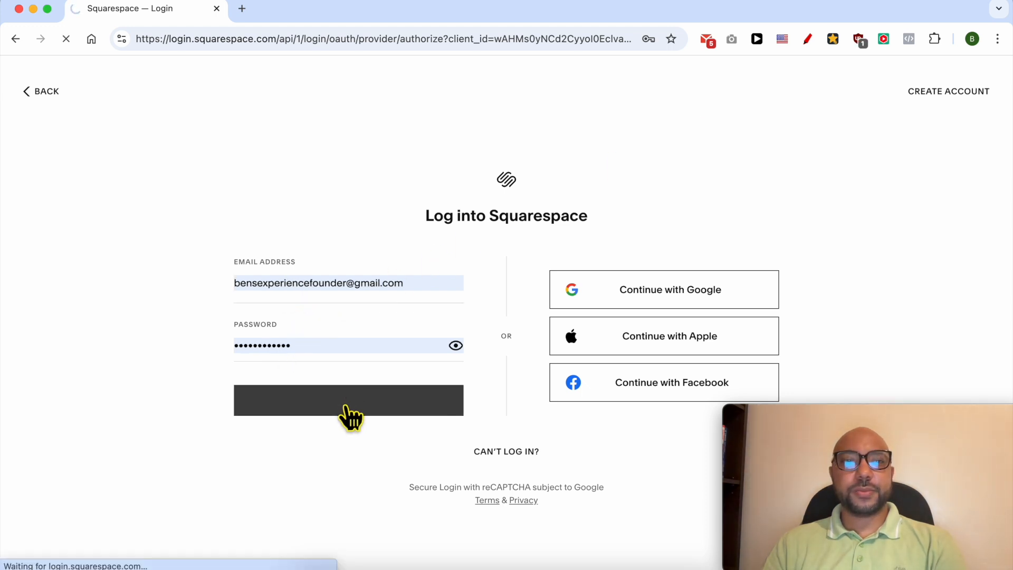
Open the Pine Retaurant site editor from the dashboard and expand its Website options.
{"action": "left_click", "coordinate": [348, 400]}
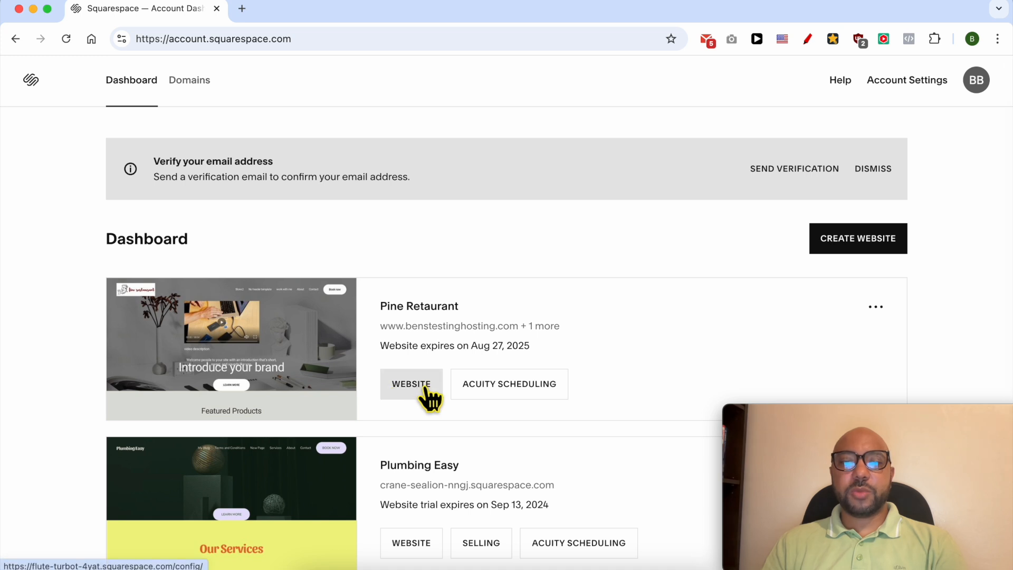
{"action": "left_click", "coordinate": [411, 383]}
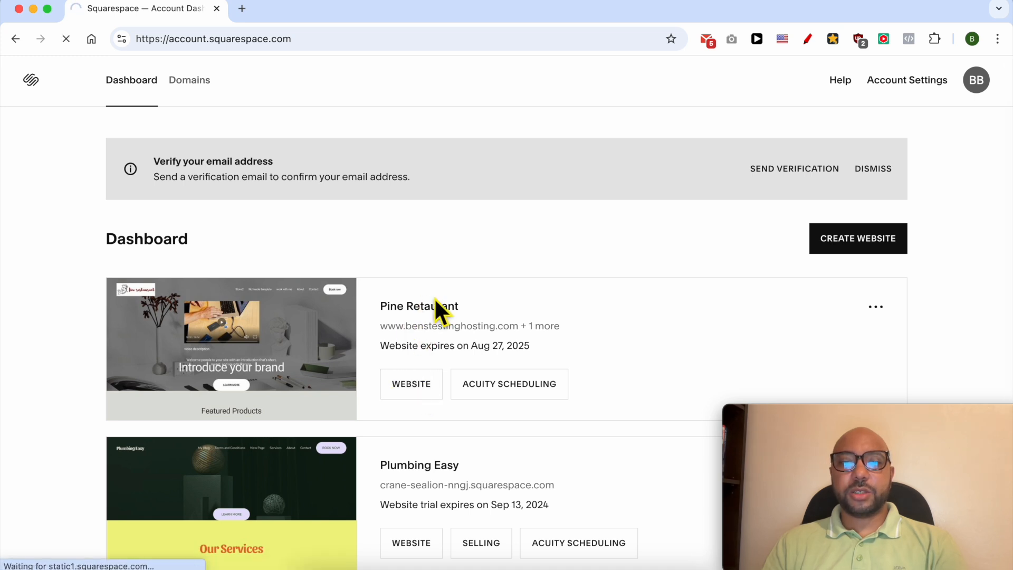
{"action": "left_click", "coordinate": [411, 383]}
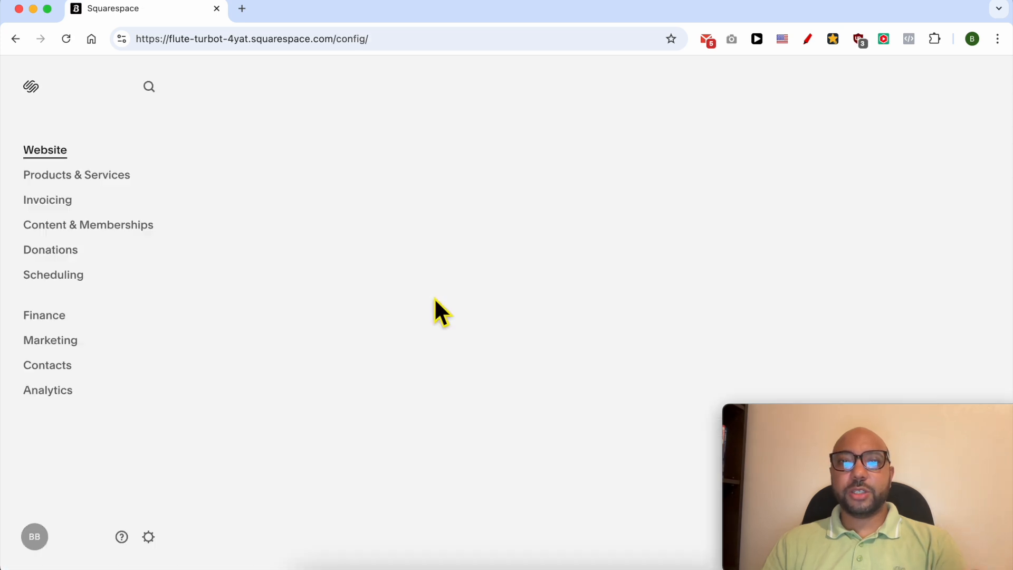
{"action": "left_click", "coordinate": [46, 150]}
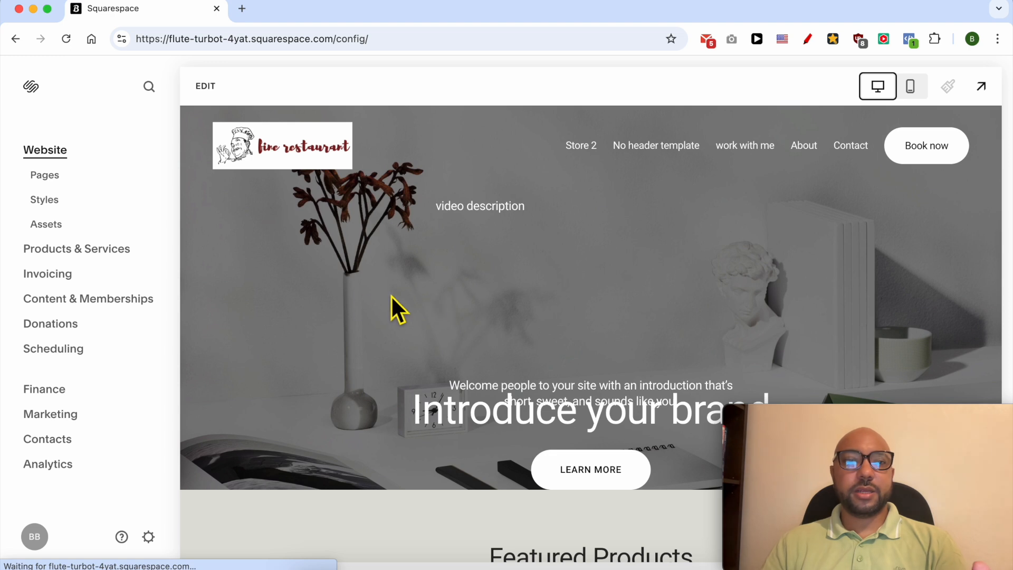
In Pages, select 'work with me' under Main Navigation and open it for editing.
{"action": "left_click", "coordinate": [44, 175]}
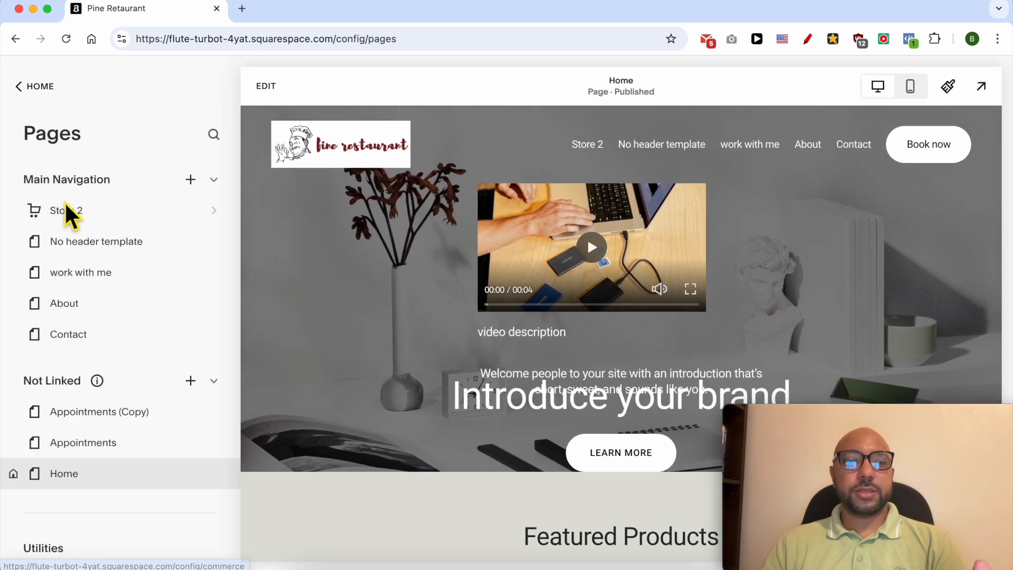
{"action": "mouse_move", "coordinate": [95, 312]}
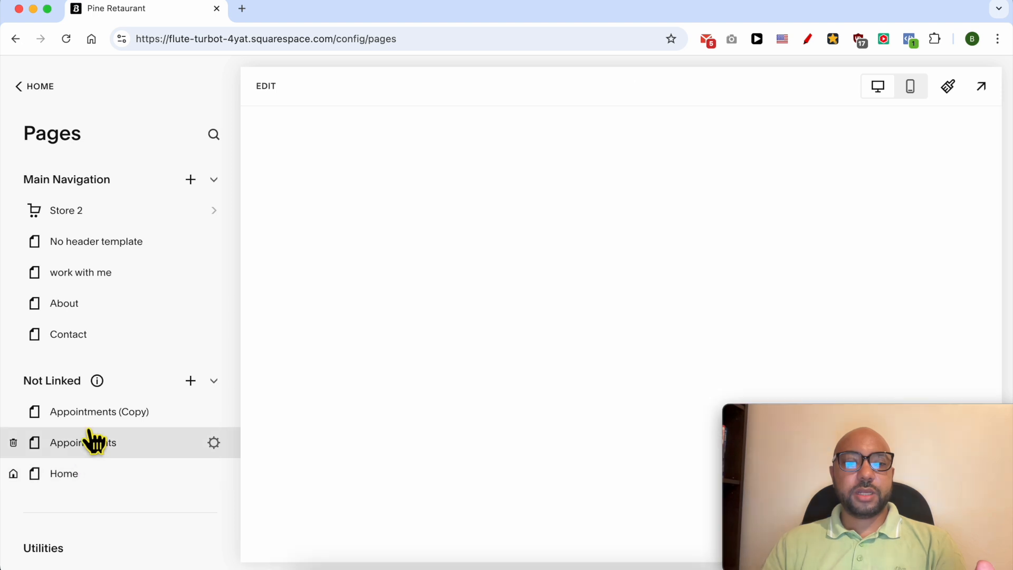
{"action": "left_click", "coordinate": [83, 443]}
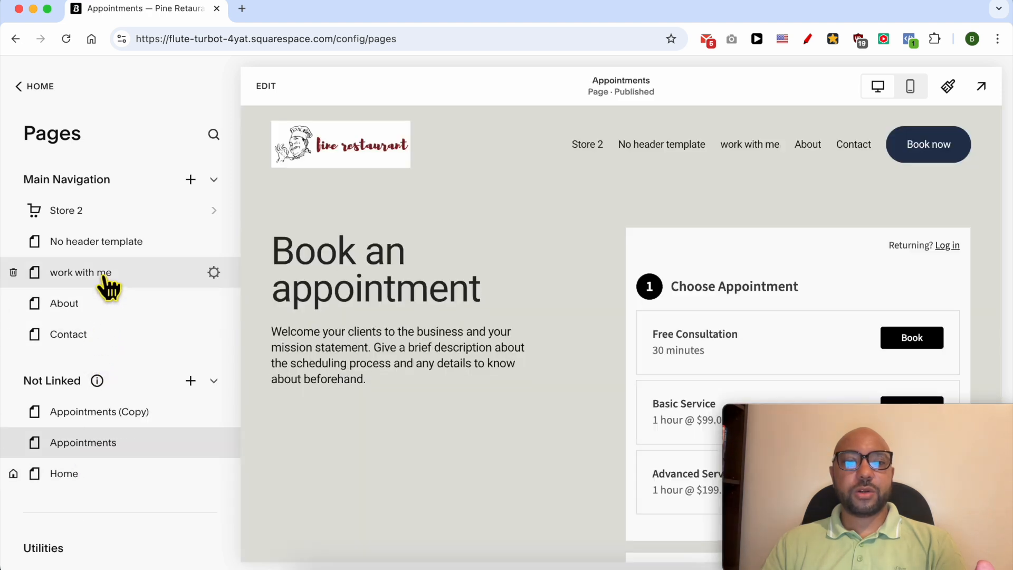
{"action": "left_click", "coordinate": [80, 273]}
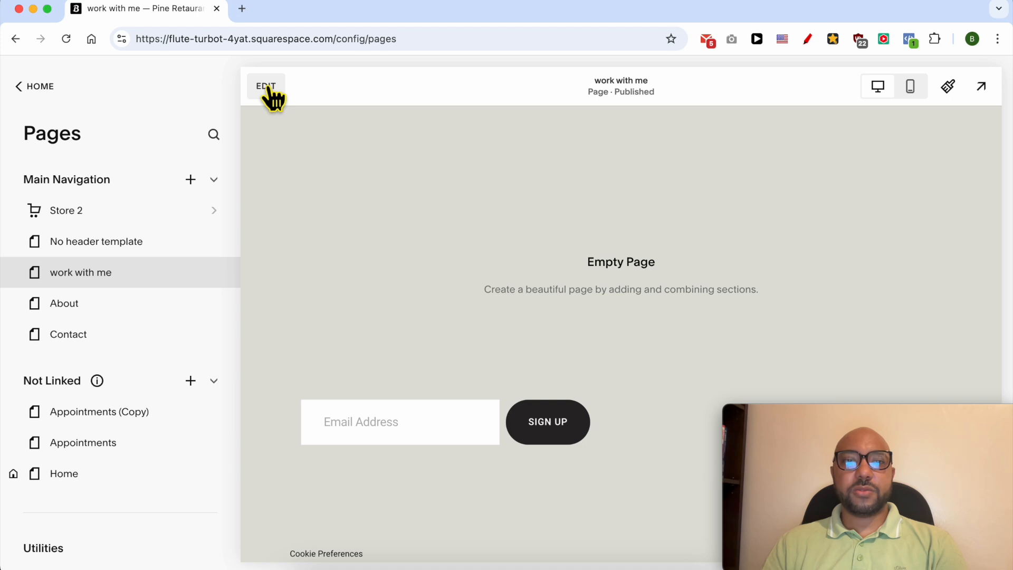
{"action": "left_click", "coordinate": [265, 86]}
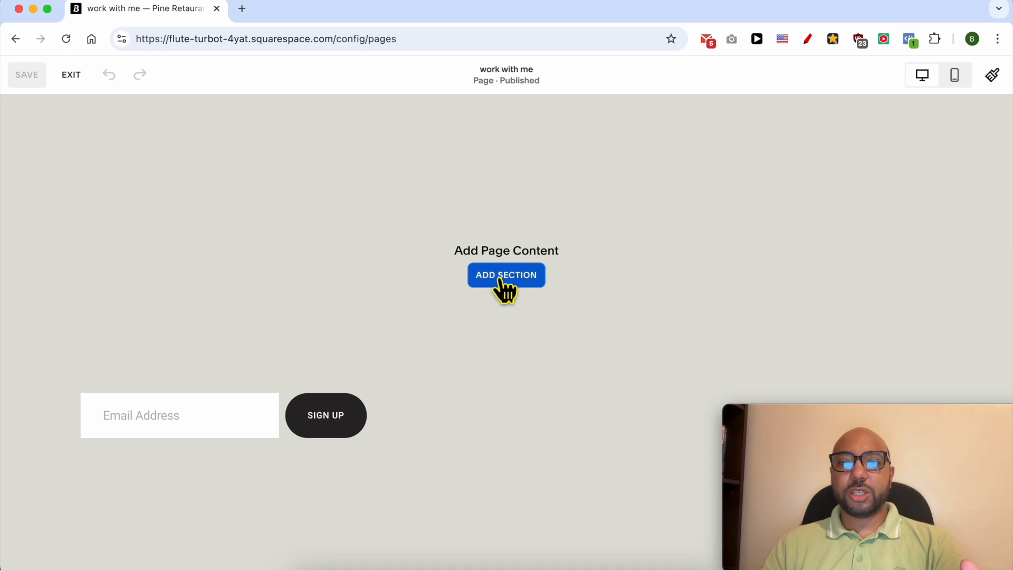
Add a section and pick the six-photo grid layout from Images.
{"action": "left_click", "coordinate": [506, 274]}
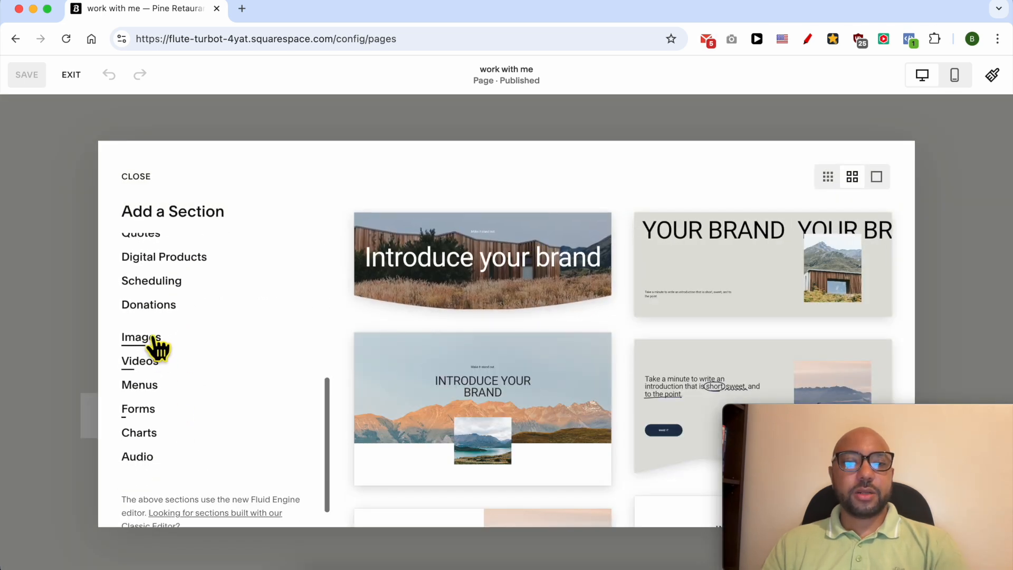
{"action": "left_click", "coordinate": [140, 336]}
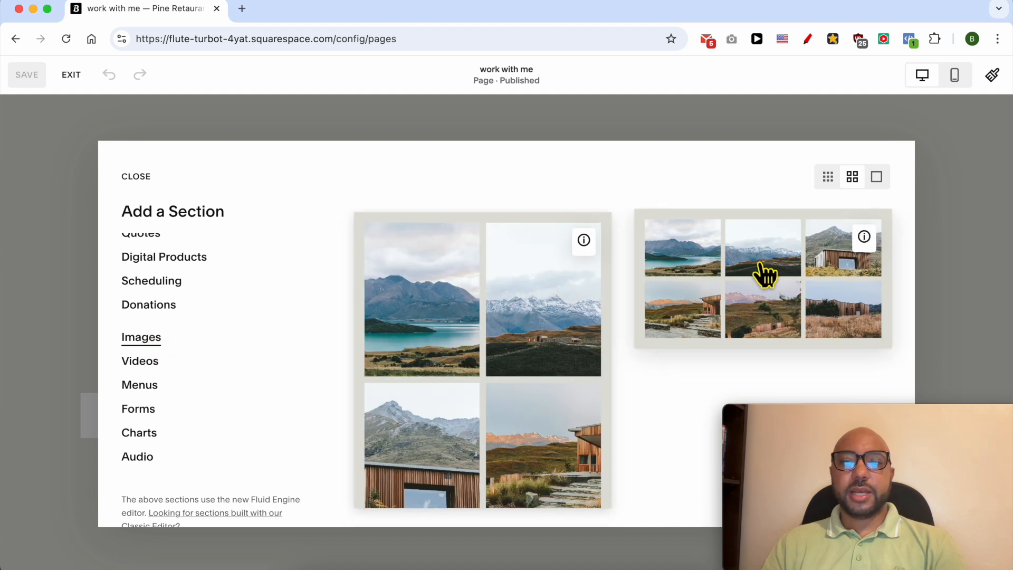
{"action": "left_click", "coordinate": [135, 175]}
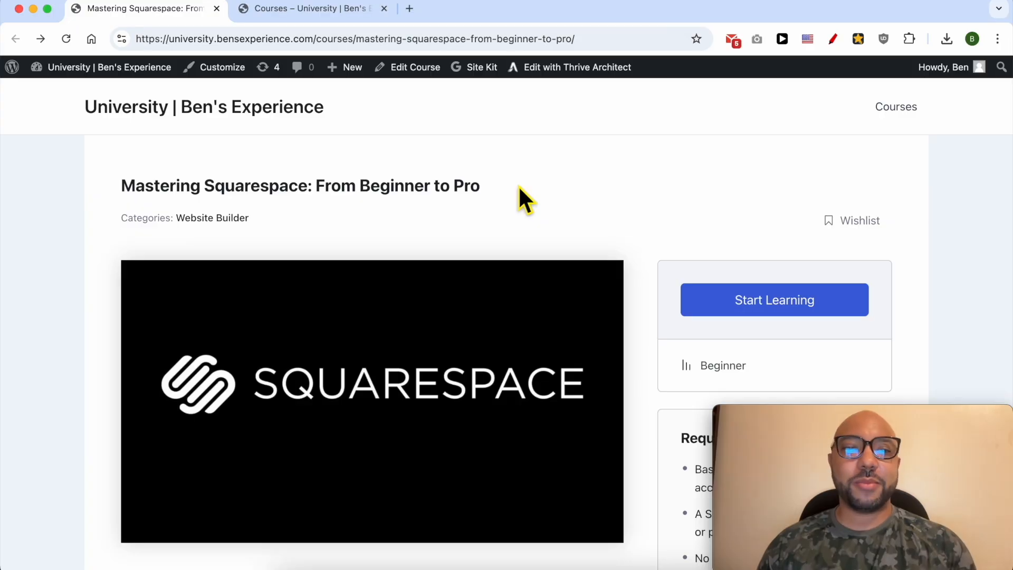
{"action": "mouse_move", "coordinate": [508, 200]}
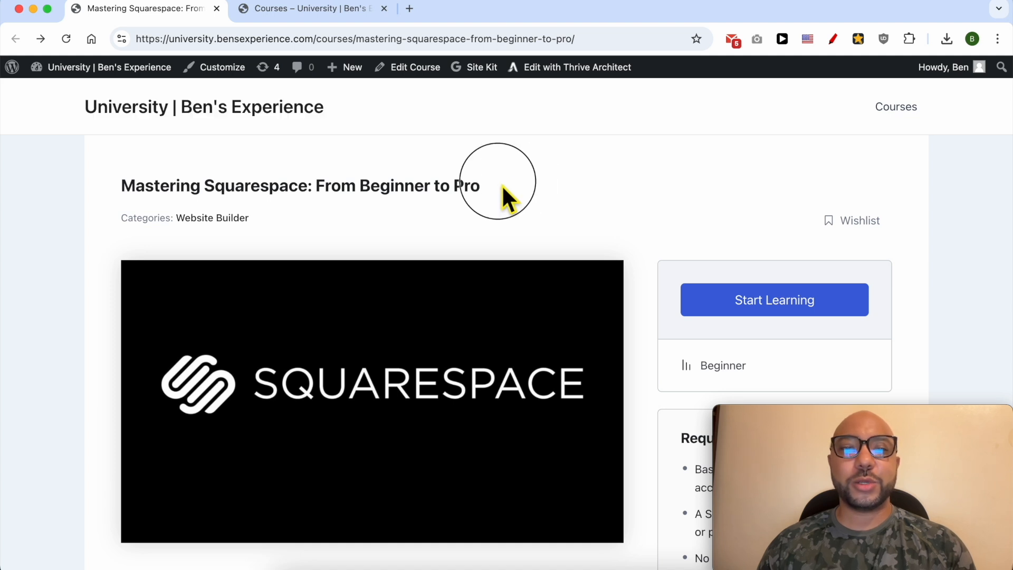
Select the course title and scroll down the Mastering Squarespace course page.
{"action": "triple_click", "coordinate": [300, 185]}
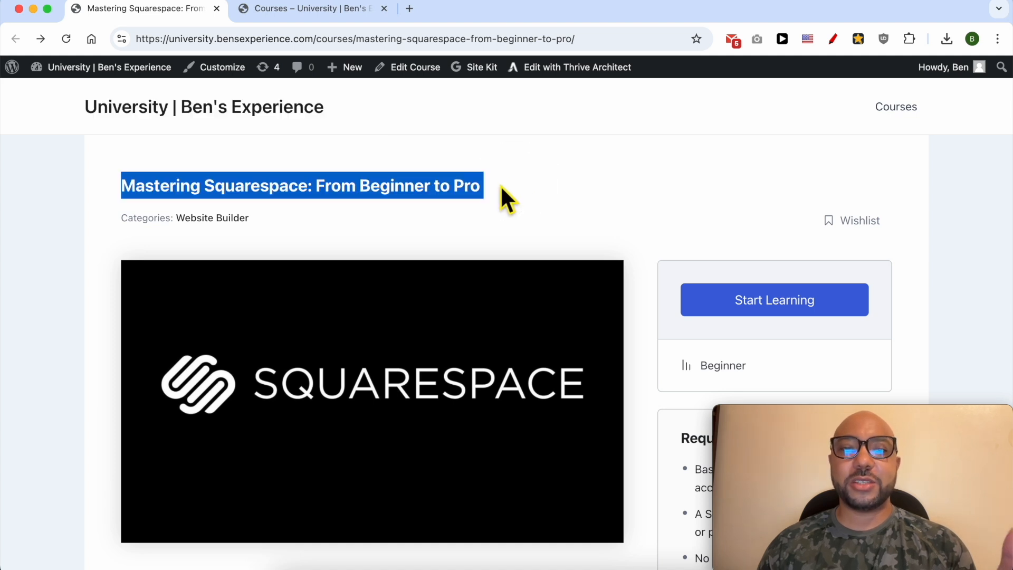
{"action": "scroll", "scroll_direction": "down", "scroll_amount": 3}
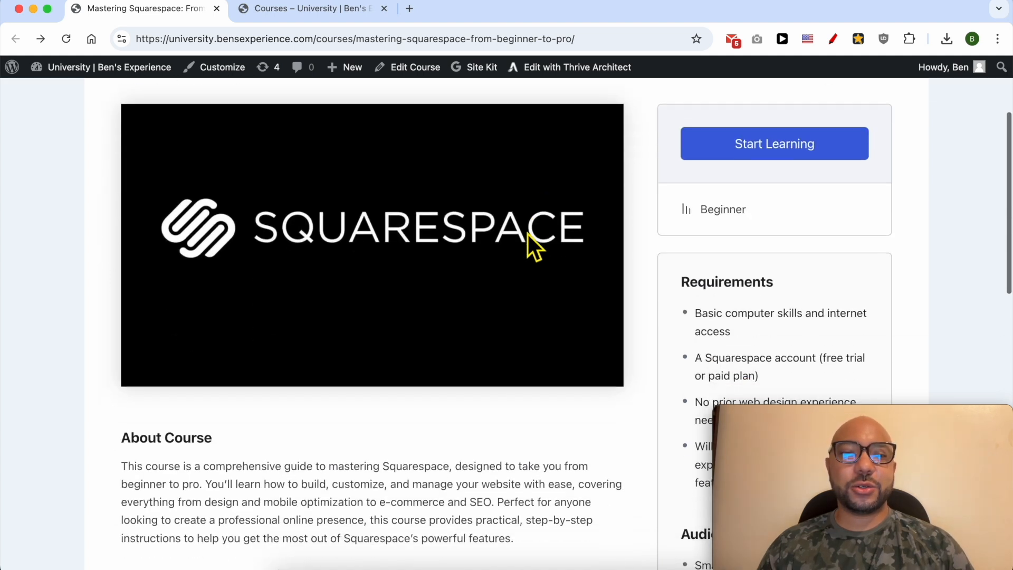
{"action": "scroll", "scroll_direction": "down", "scroll_amount": 3}
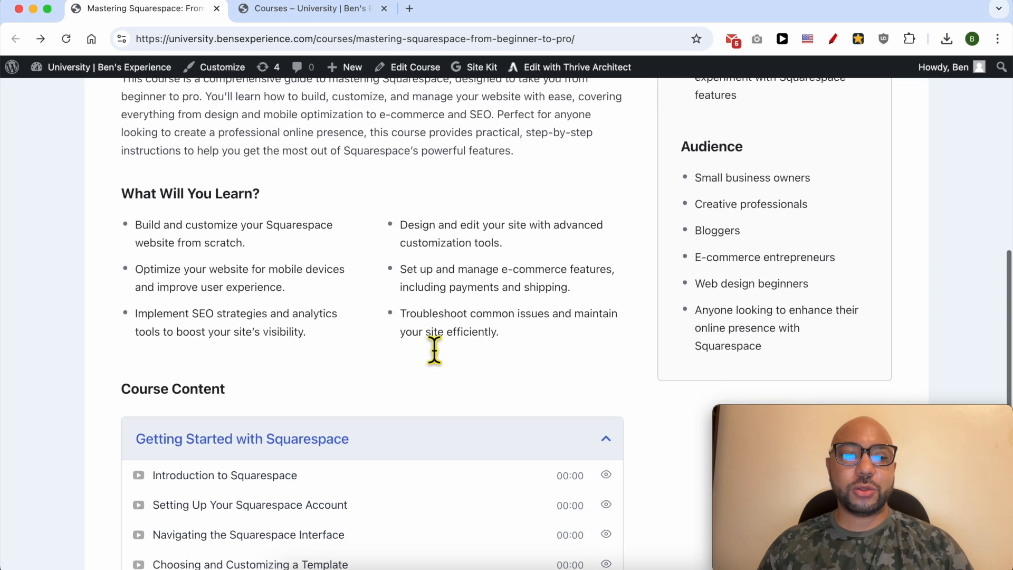
{"action": "scroll", "scroll_direction": "down", "scroll_amount": 3}
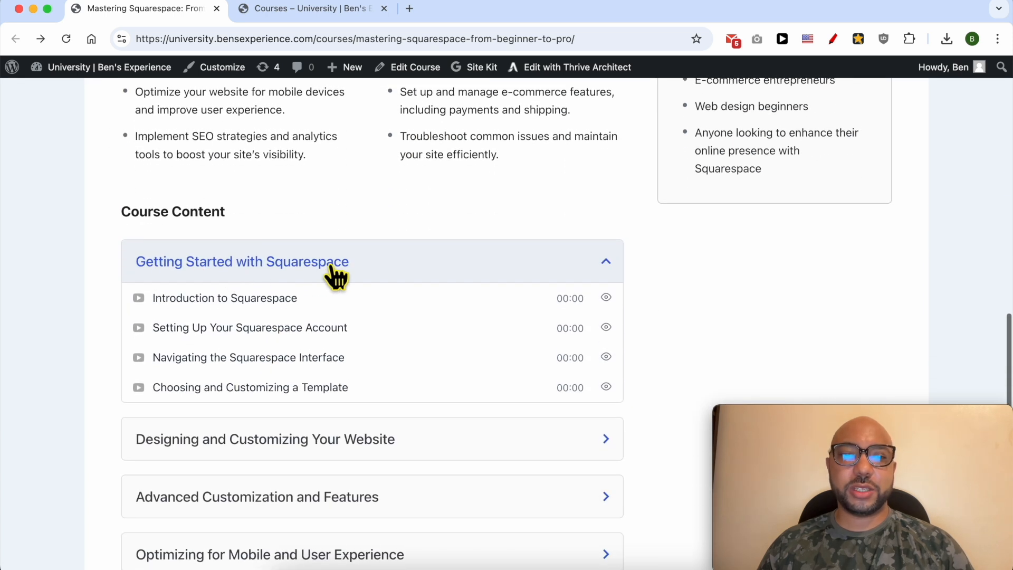
{"action": "scroll", "scroll_direction": "down", "scroll_amount": 3}
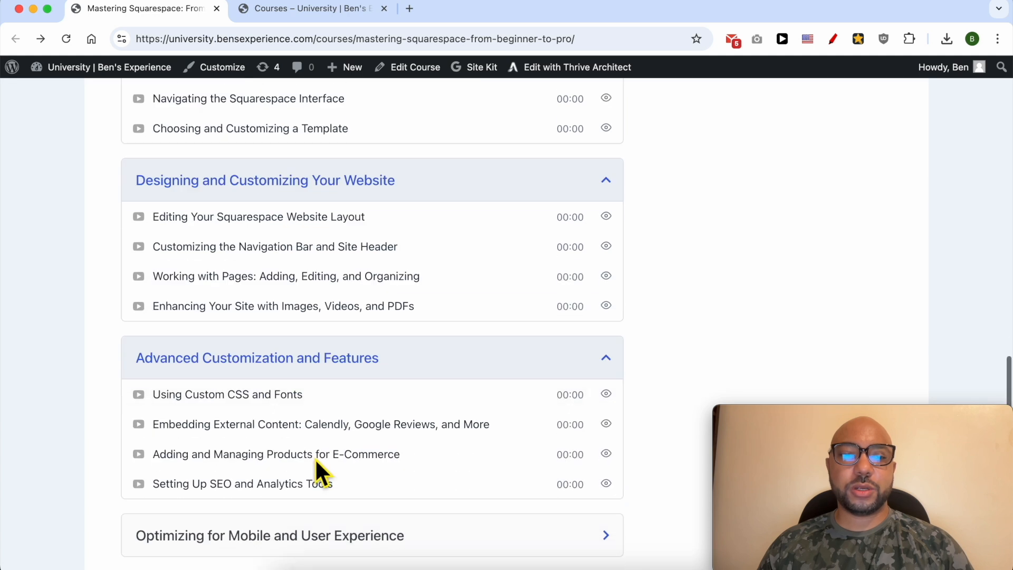
{"action": "scroll", "scroll_direction": "down", "scroll_amount": 3}
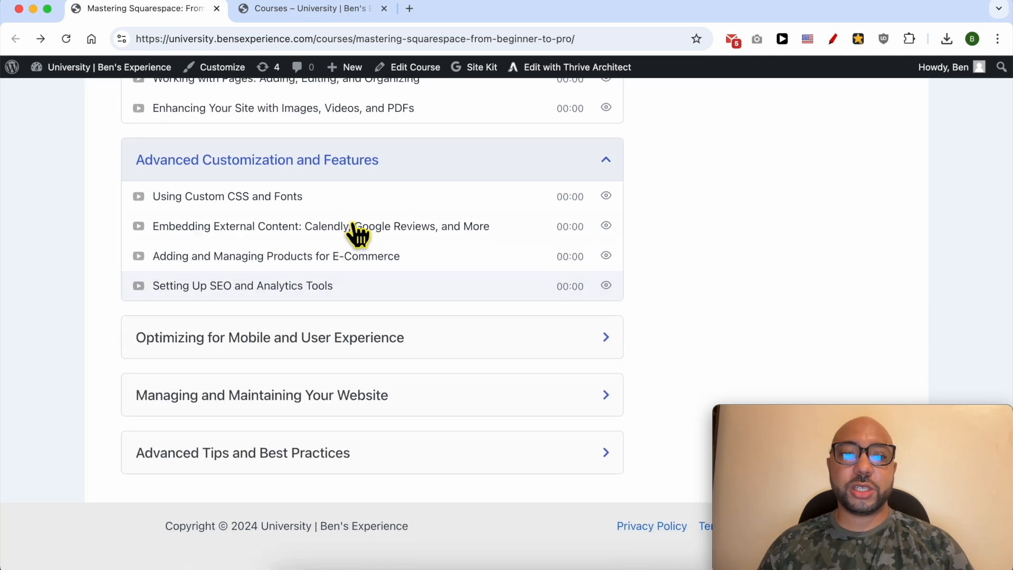
Expand the Optimizing for Mobile and Advanced Tips and Best Practices modules.
{"action": "left_click", "coordinate": [270, 337]}
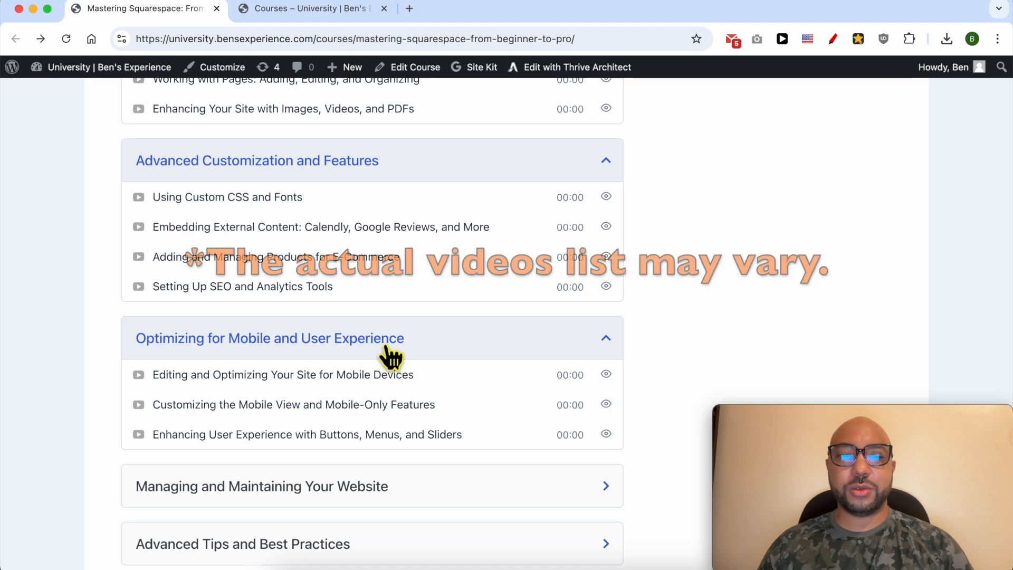
{"action": "scroll", "scroll_direction": "down", "scroll_amount": 3}
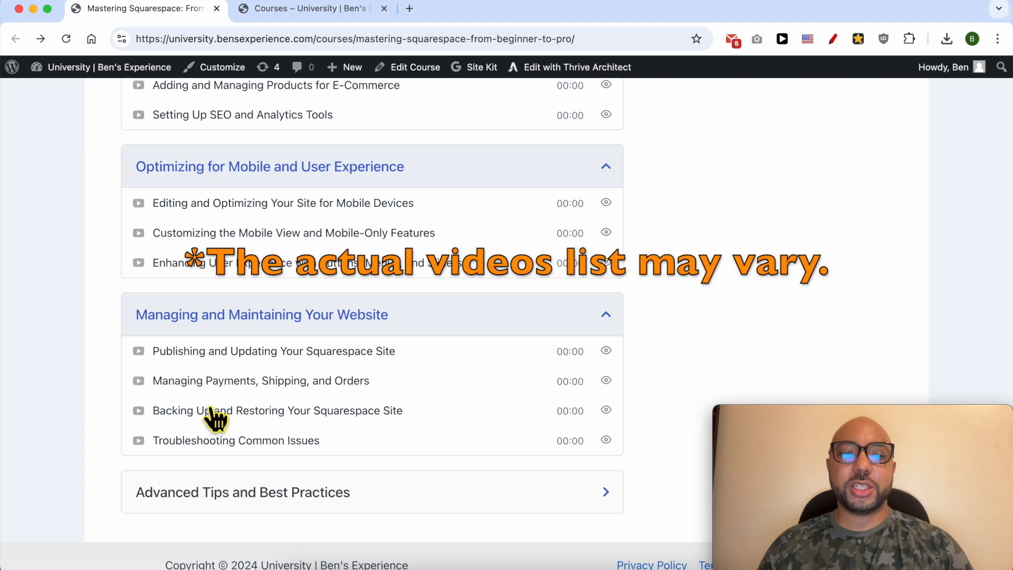
{"action": "scroll", "scroll_direction": "down", "scroll_amount": 3}
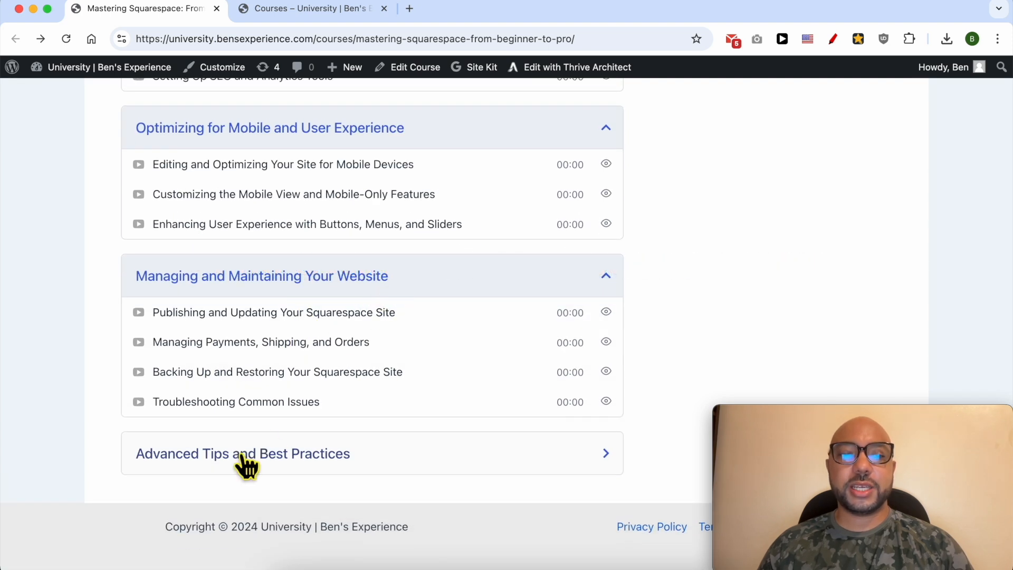
{"action": "left_click", "coordinate": [242, 452]}
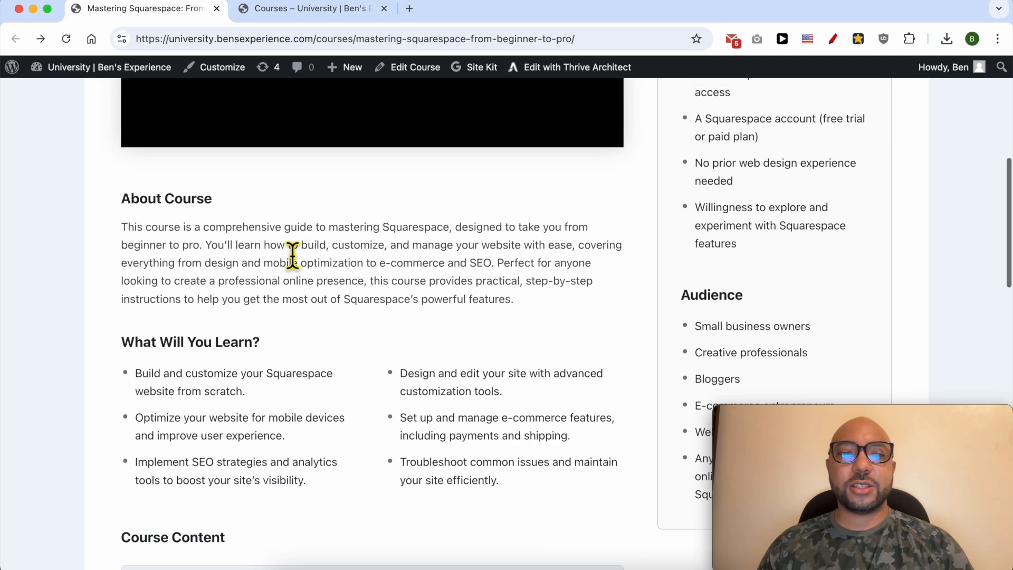
{"action": "scroll", "scroll_direction": "up", "scroll_amount": 3}
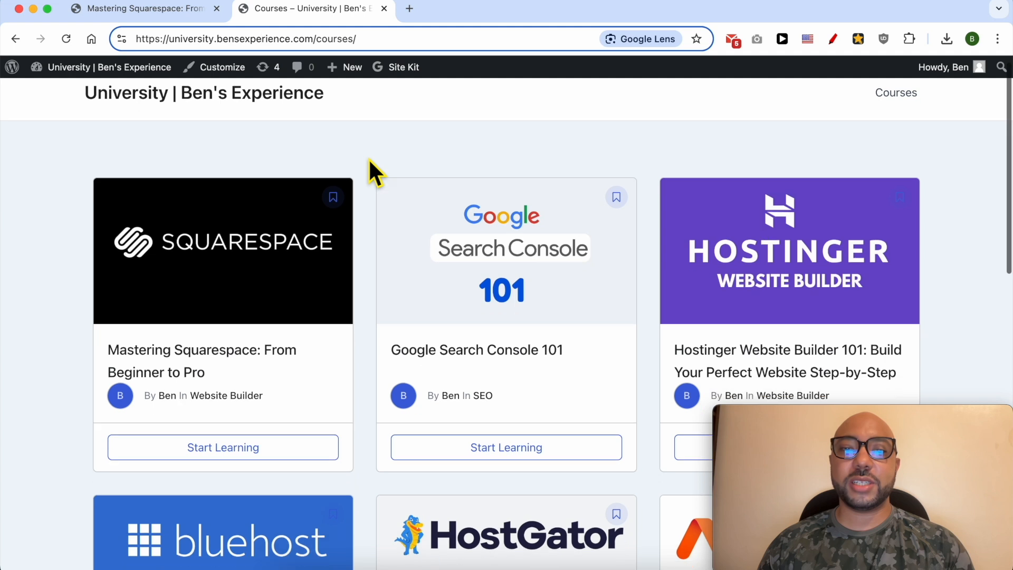
{"action": "scroll", "scroll_direction": "down", "scroll_amount": 3}
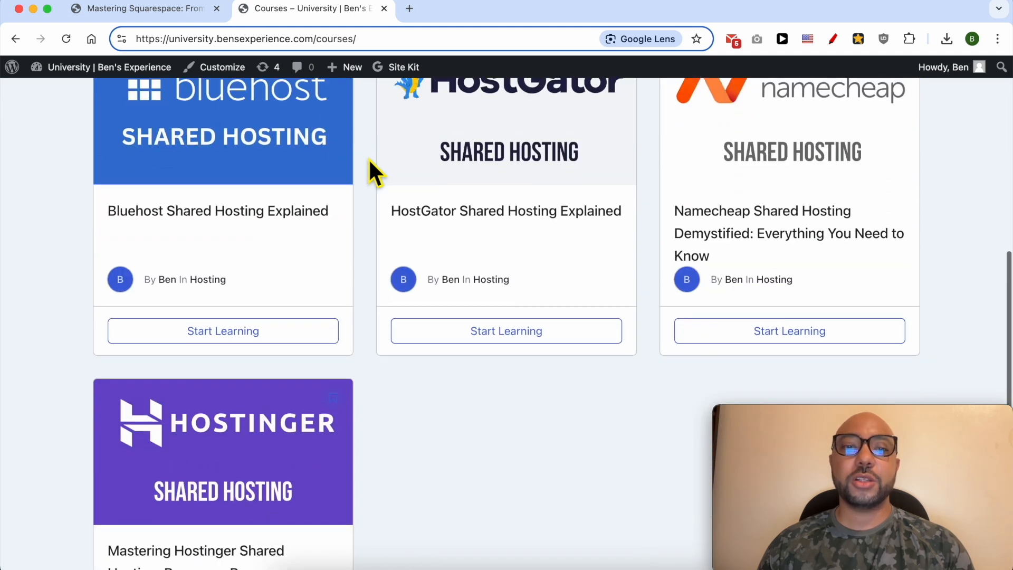
{"action": "scroll", "scroll_direction": "down", "scroll_amount": 3}
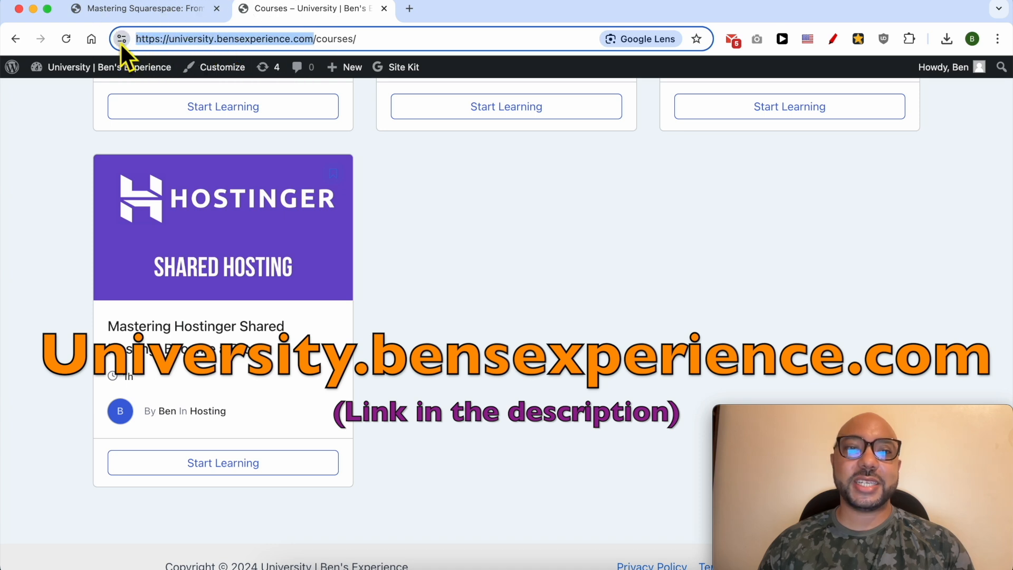
{"action": "mouse_move", "coordinate": [121, 39]}
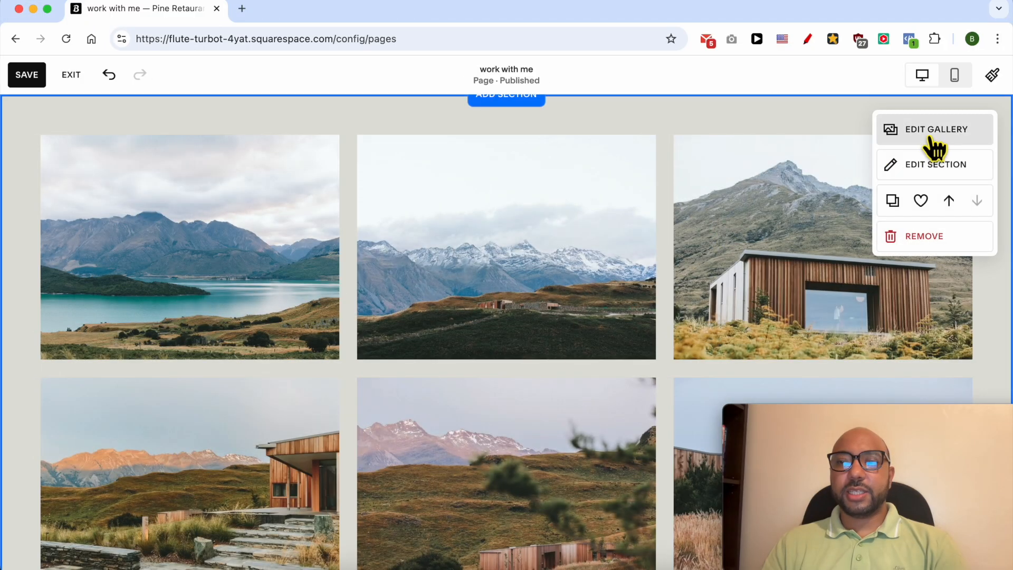
Set the gallery type to Slideshow: Simple, then change it to Slideshow: Reel.
{"action": "left_click", "coordinate": [934, 128]}
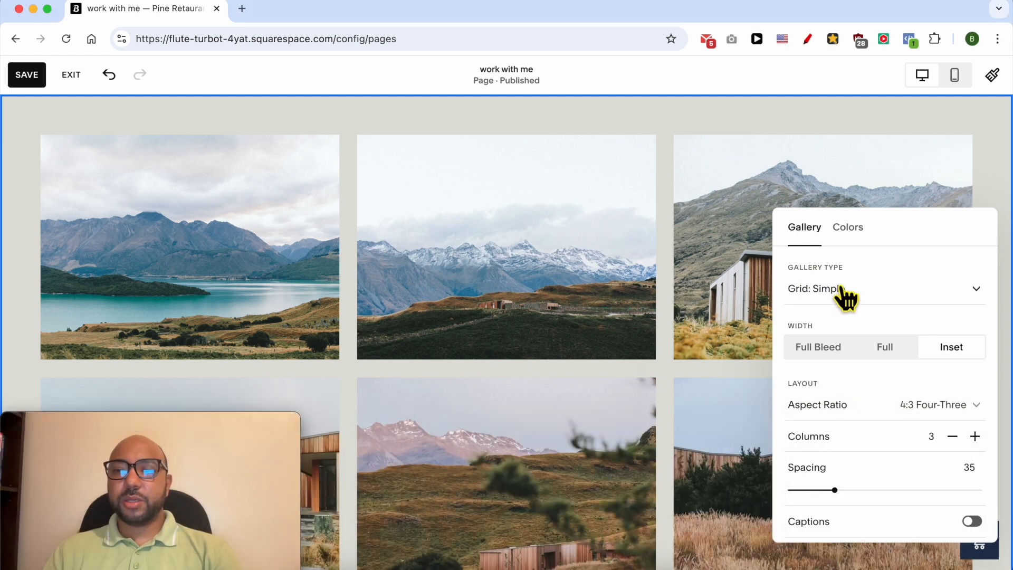
{"action": "left_click", "coordinate": [878, 288]}
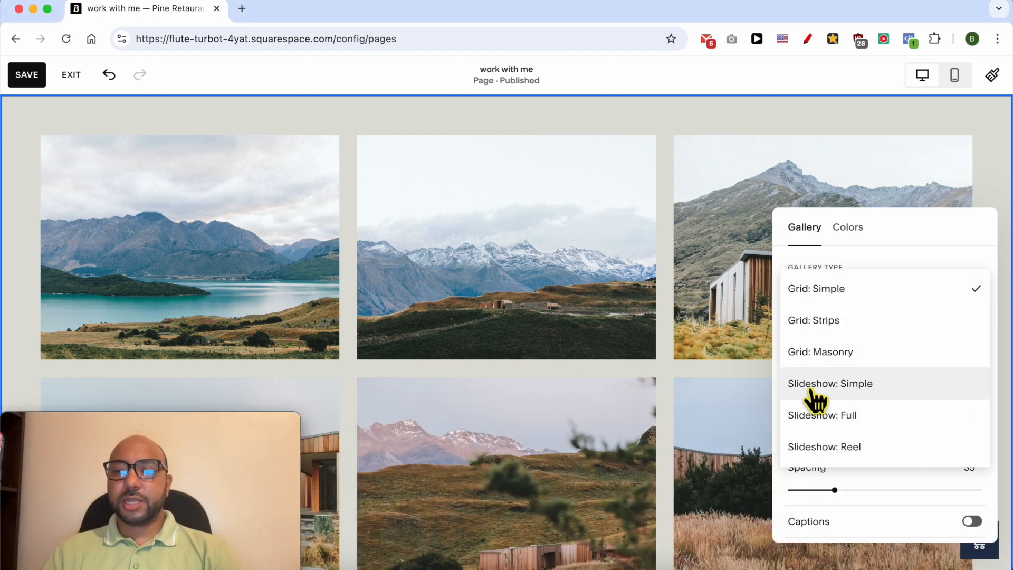
{"action": "left_click", "coordinate": [831, 383]}
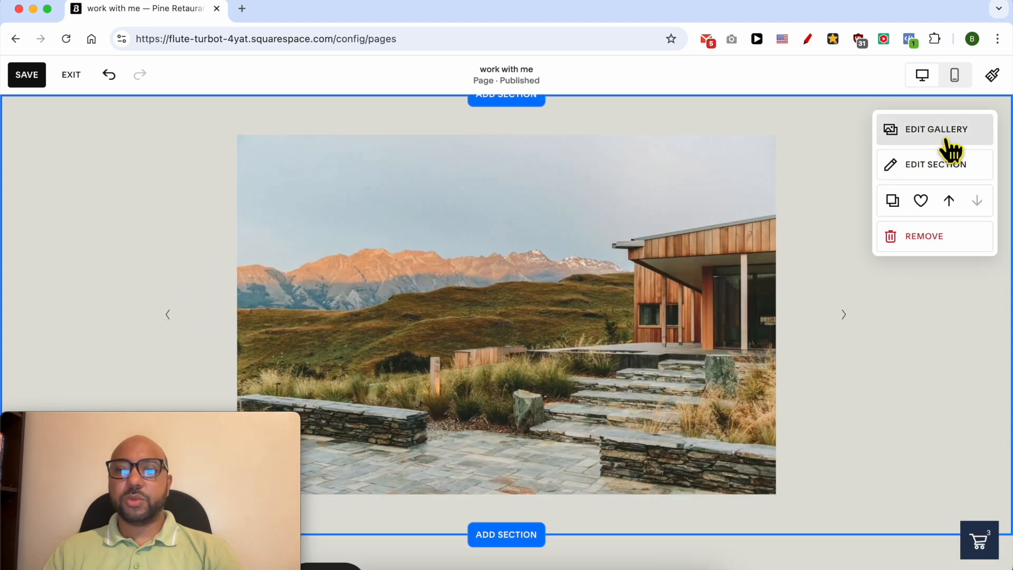
{"action": "left_click", "coordinate": [936, 129]}
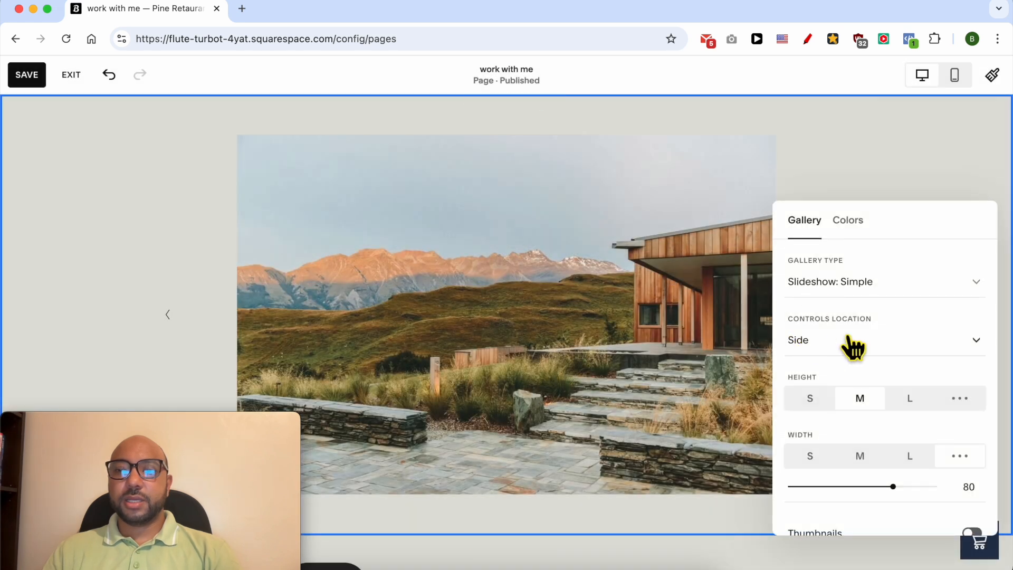
{"action": "left_click", "coordinate": [884, 281]}
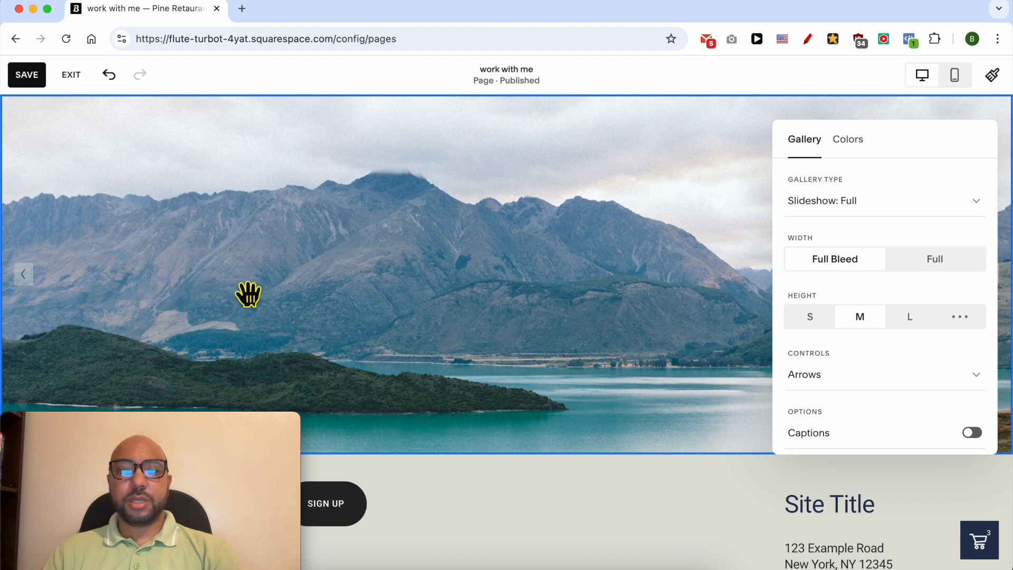
{"action": "mouse_move", "coordinate": [681, 226]}
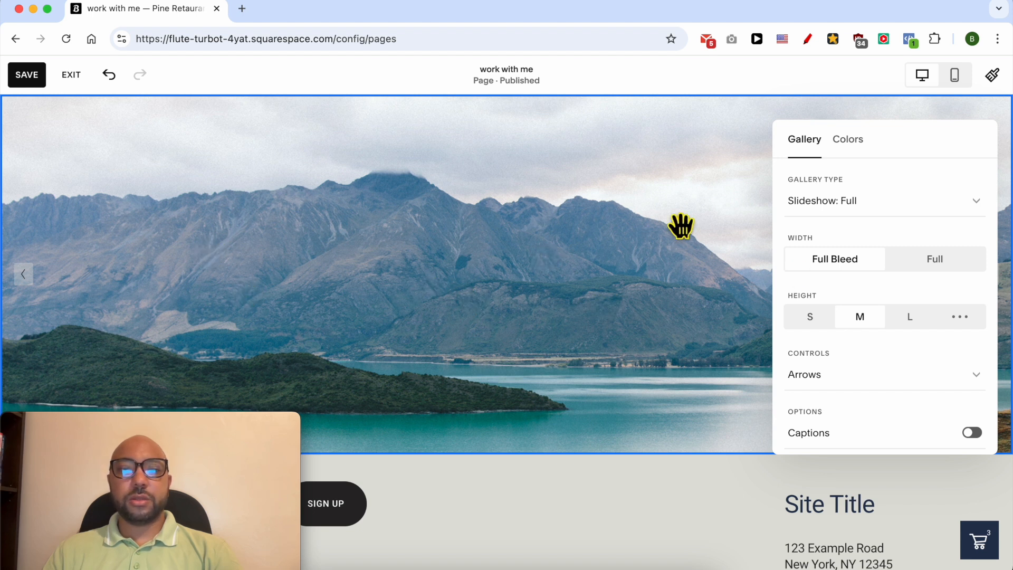
{"action": "left_click", "coordinate": [24, 273]}
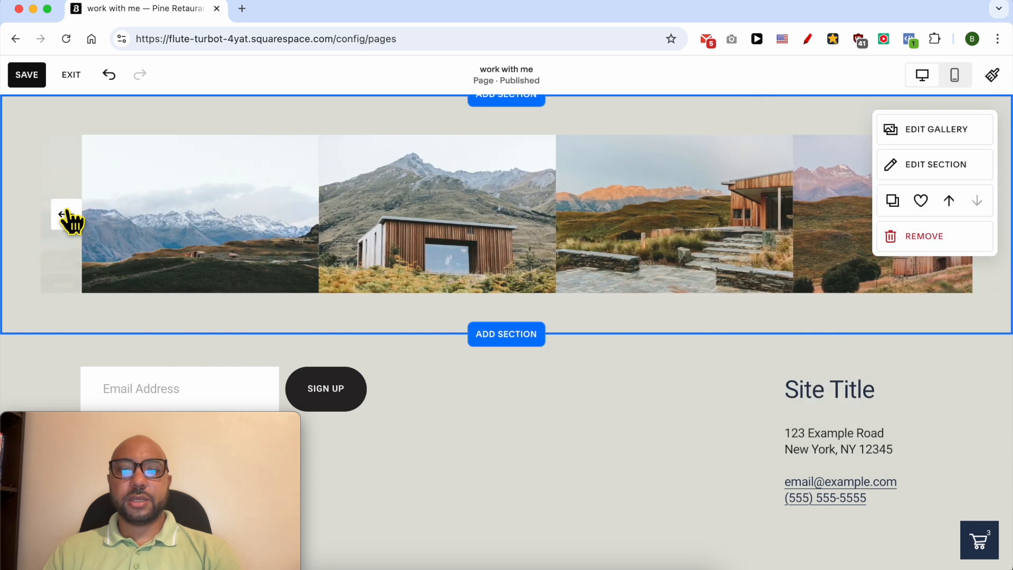
Delete the snowy mountain photo in the image manager and show the add-image options.
{"action": "left_click", "coordinate": [64, 216]}
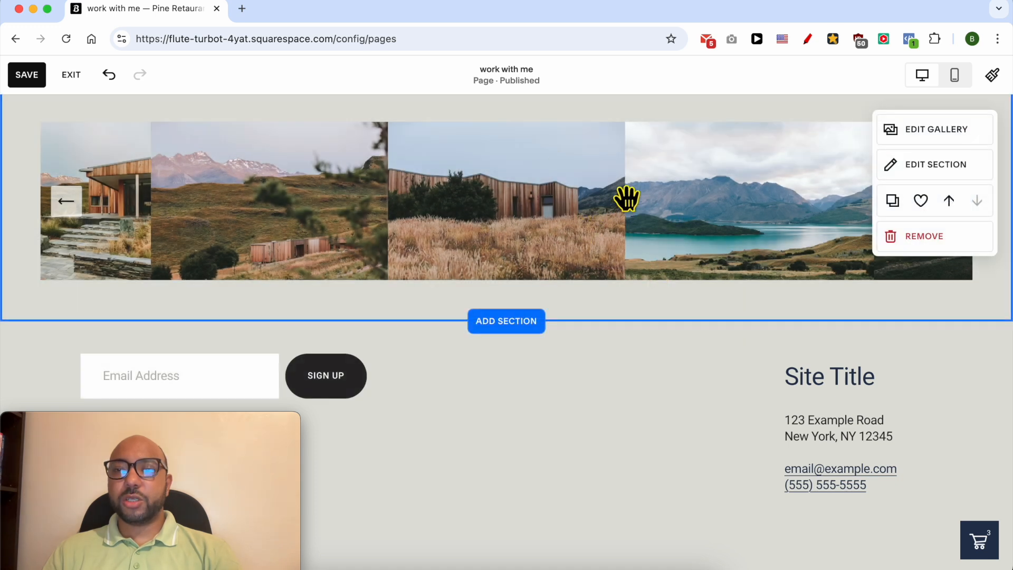
{"action": "left_click", "coordinate": [934, 129]}
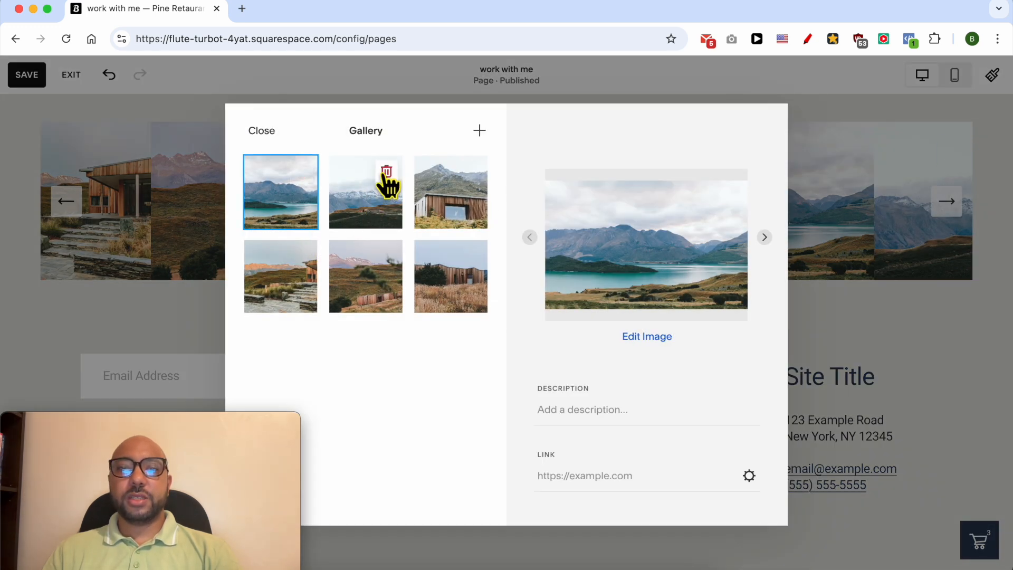
{"action": "left_click", "coordinate": [386, 180]}
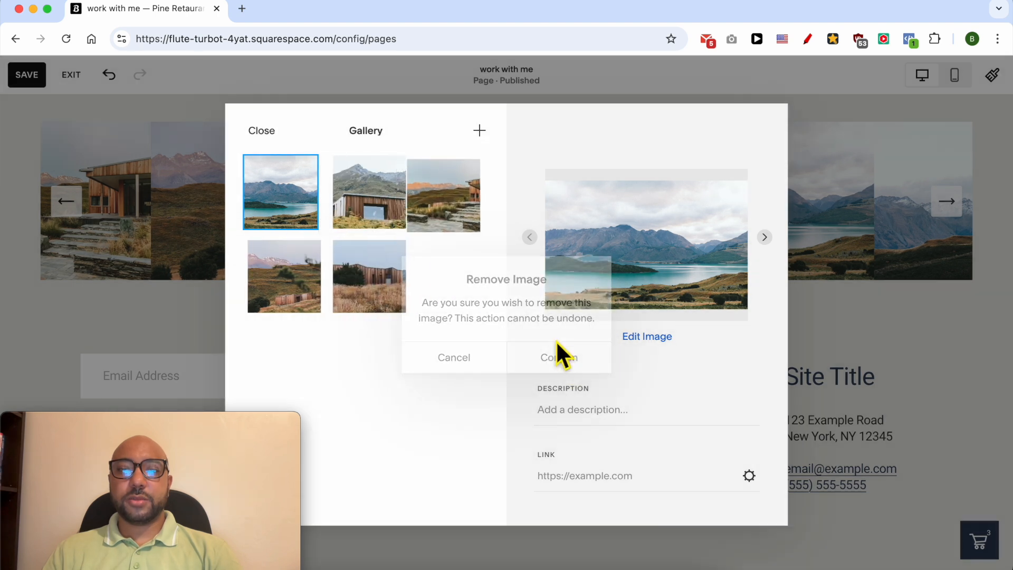
{"action": "left_click", "coordinate": [558, 357]}
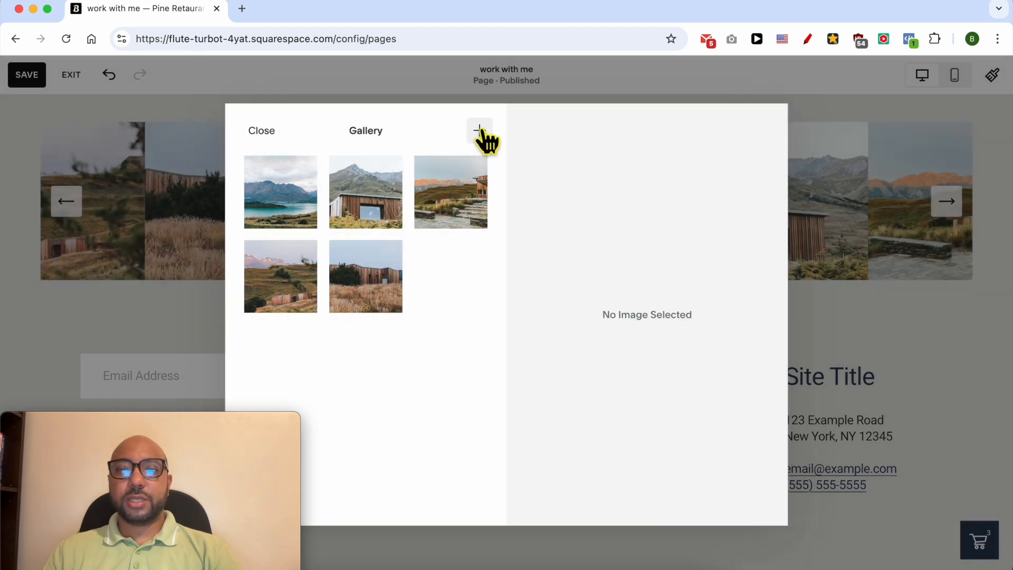
{"action": "left_click", "coordinate": [480, 131]}
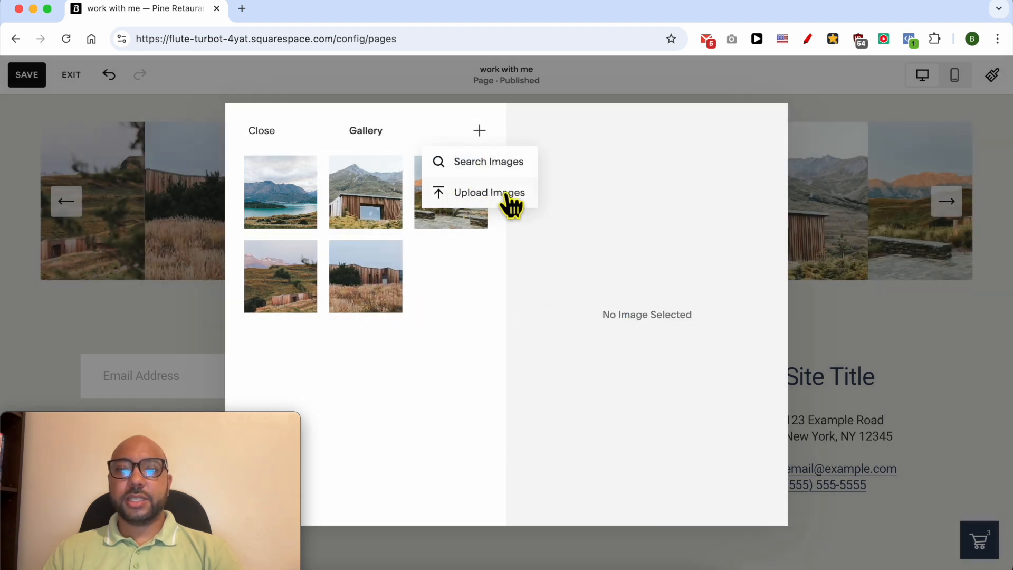
Upload the three thumbnail JPGs from the Downloads folder into the gallery.
{"action": "left_click", "coordinate": [489, 192]}
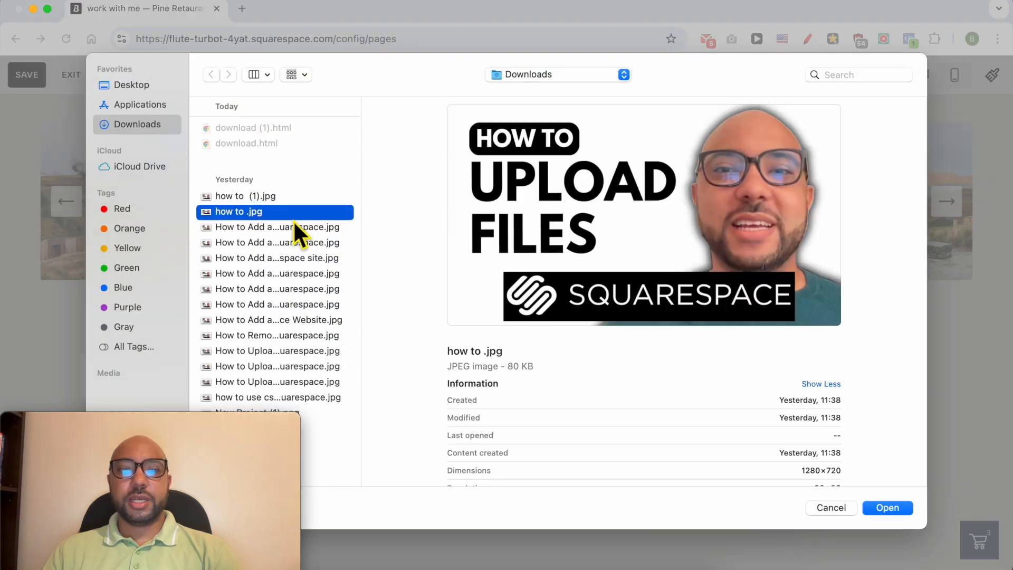
{"action": "left_click", "coordinate": [277, 242]}
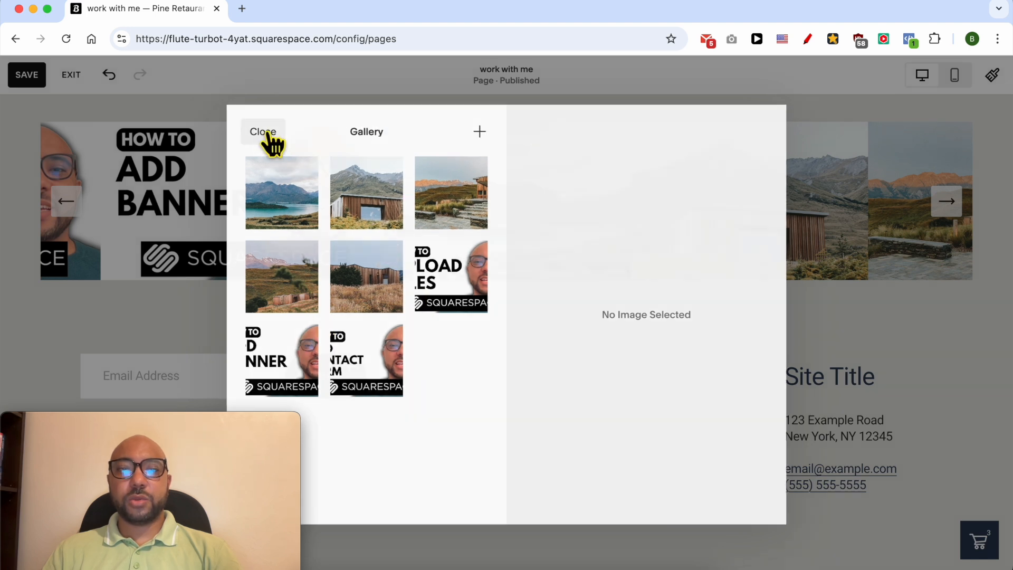
Save the page, preview it as a visitor, and step back two slides.
{"action": "left_click", "coordinate": [262, 132]}
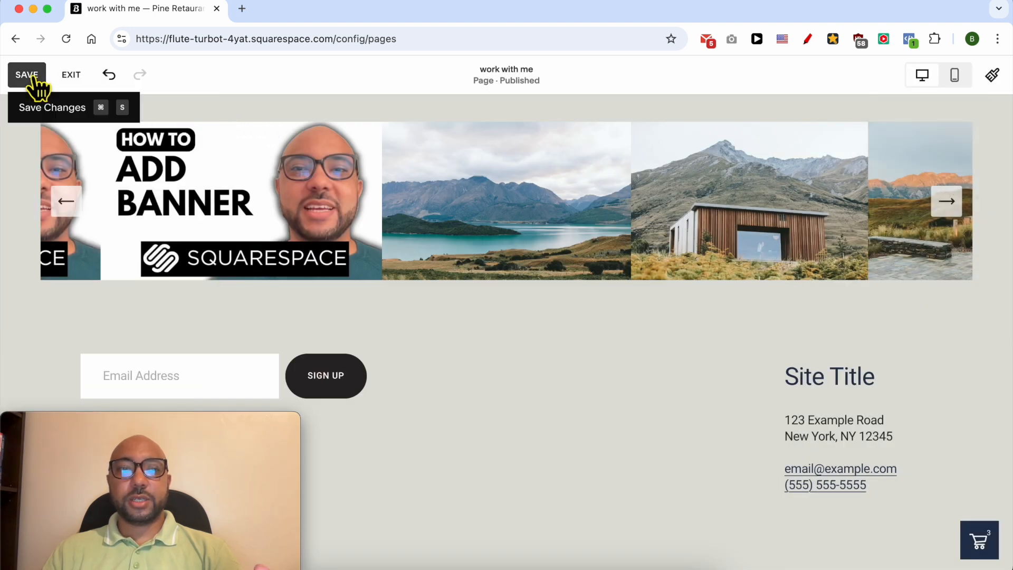
{"action": "left_click", "coordinate": [27, 74]}
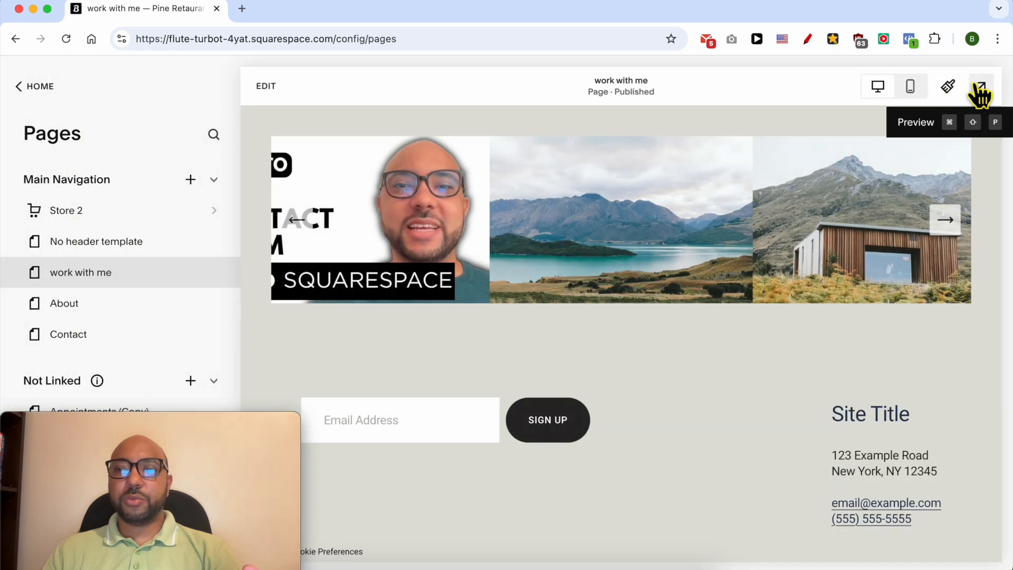
{"action": "left_click", "coordinate": [981, 86]}
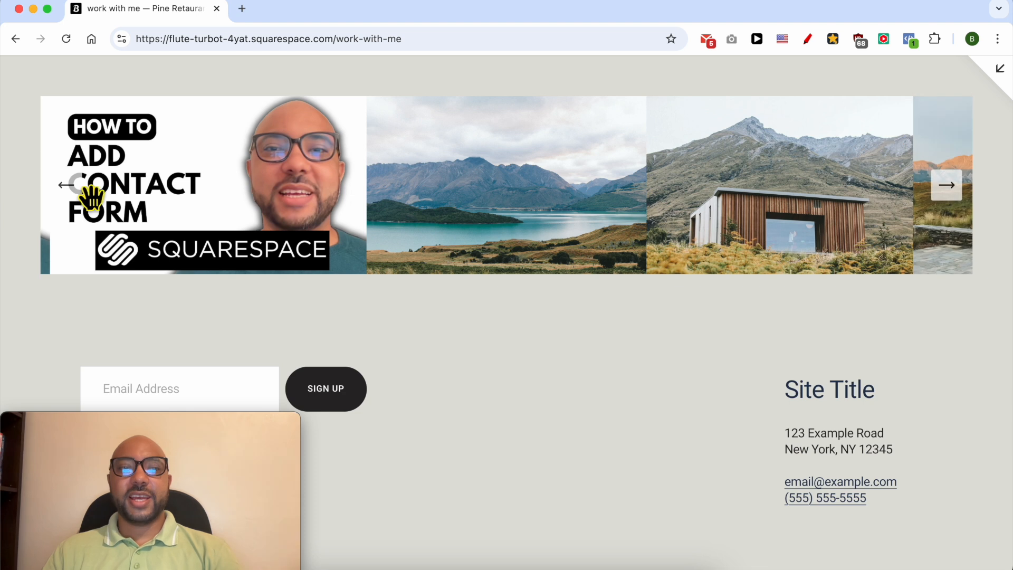
{"action": "left_click", "coordinate": [66, 185]}
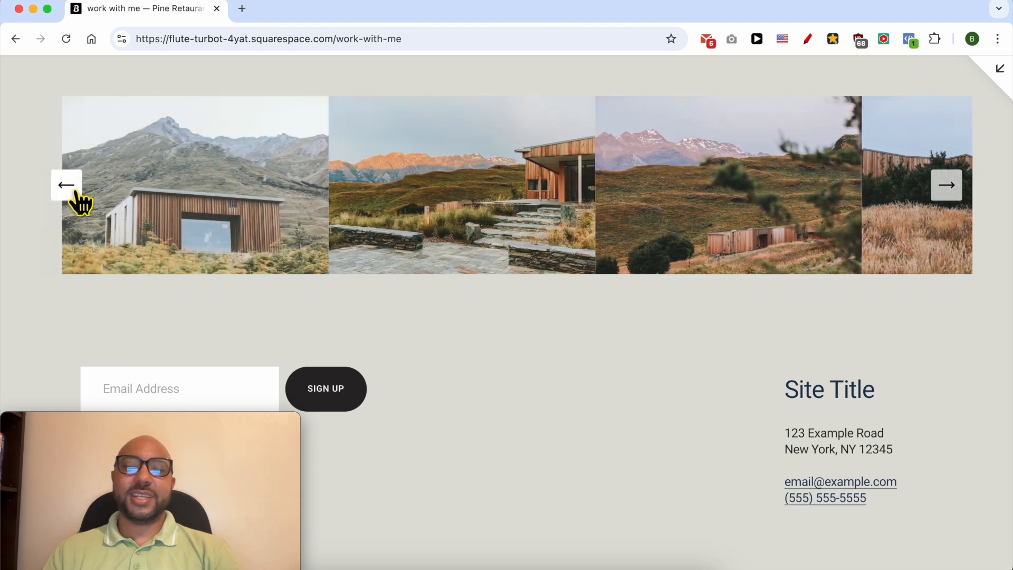
{"action": "left_click", "coordinate": [67, 185]}
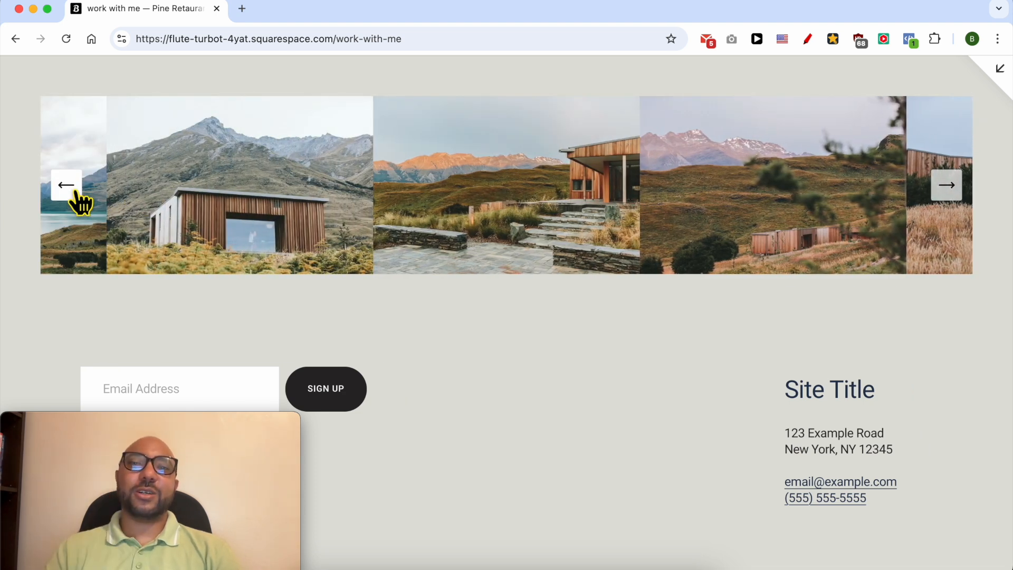